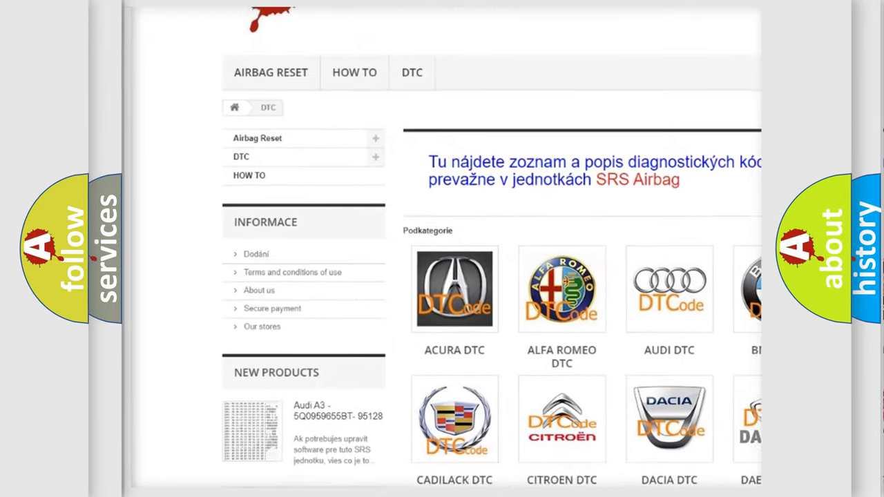
scroll(down, 3)
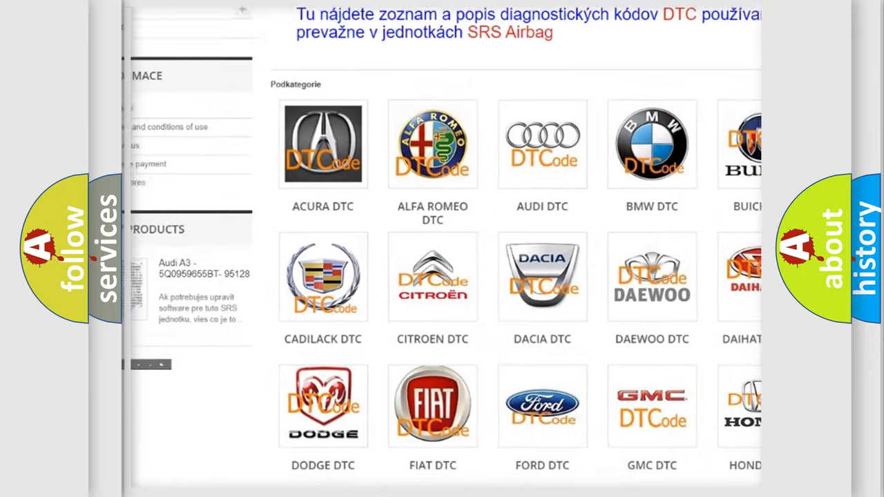
scroll(down, 3)
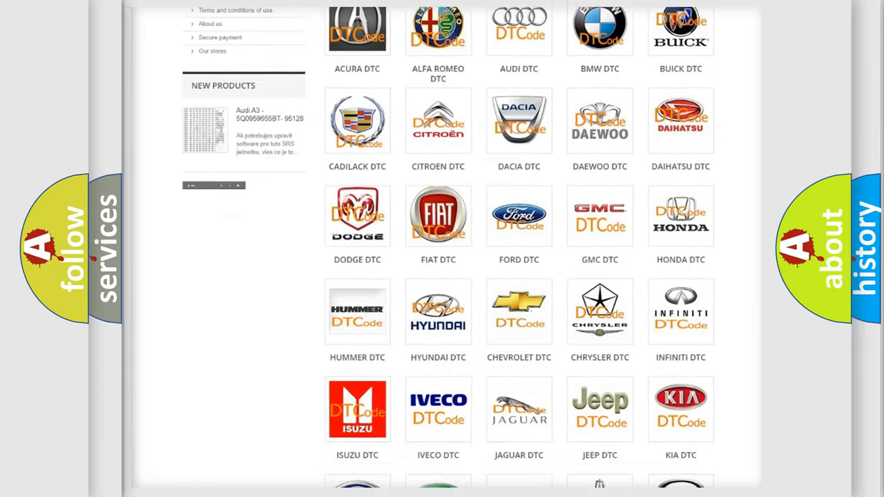
scroll(down, 3)
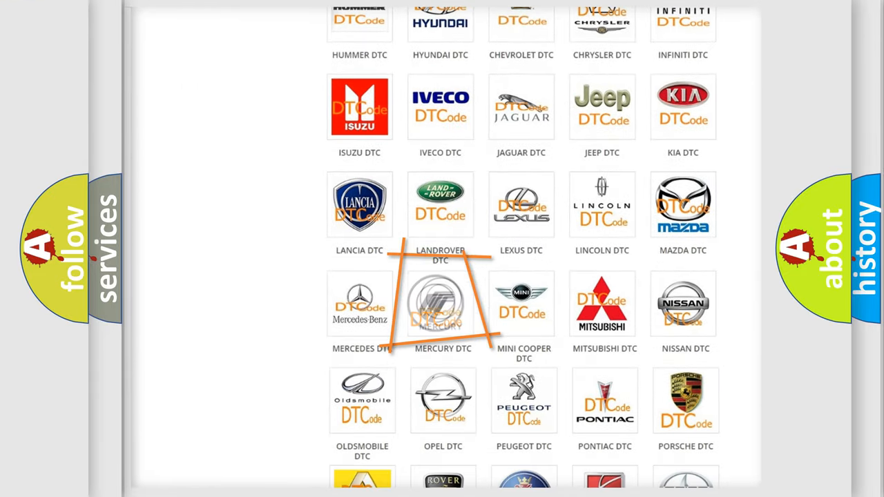